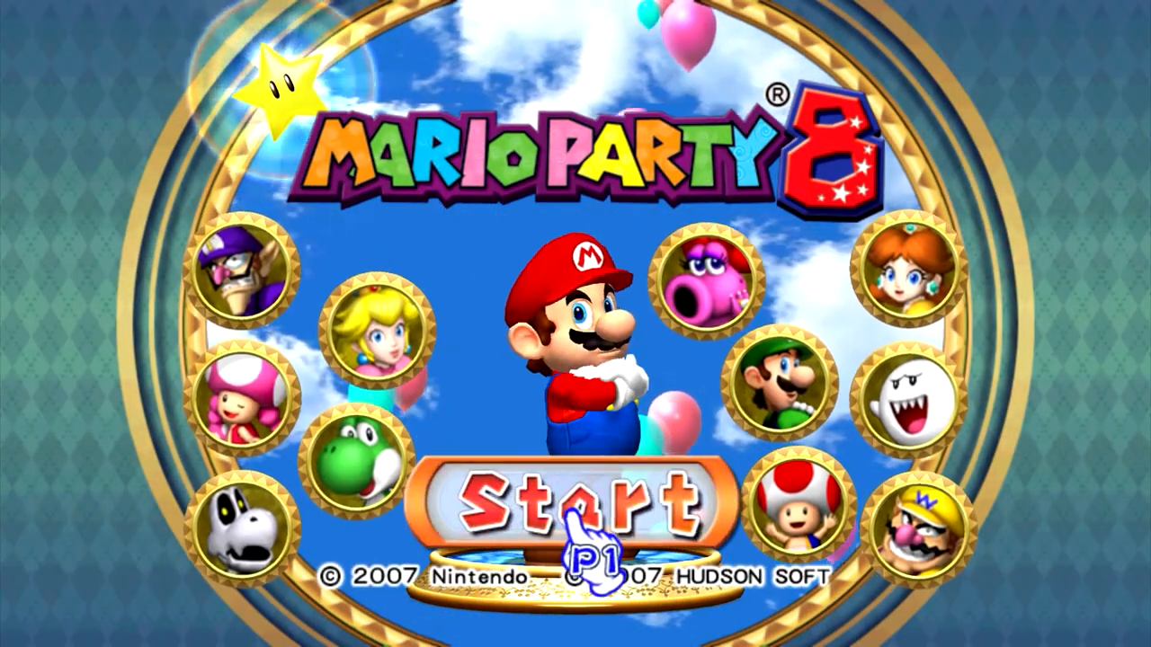
left_click(576, 503)
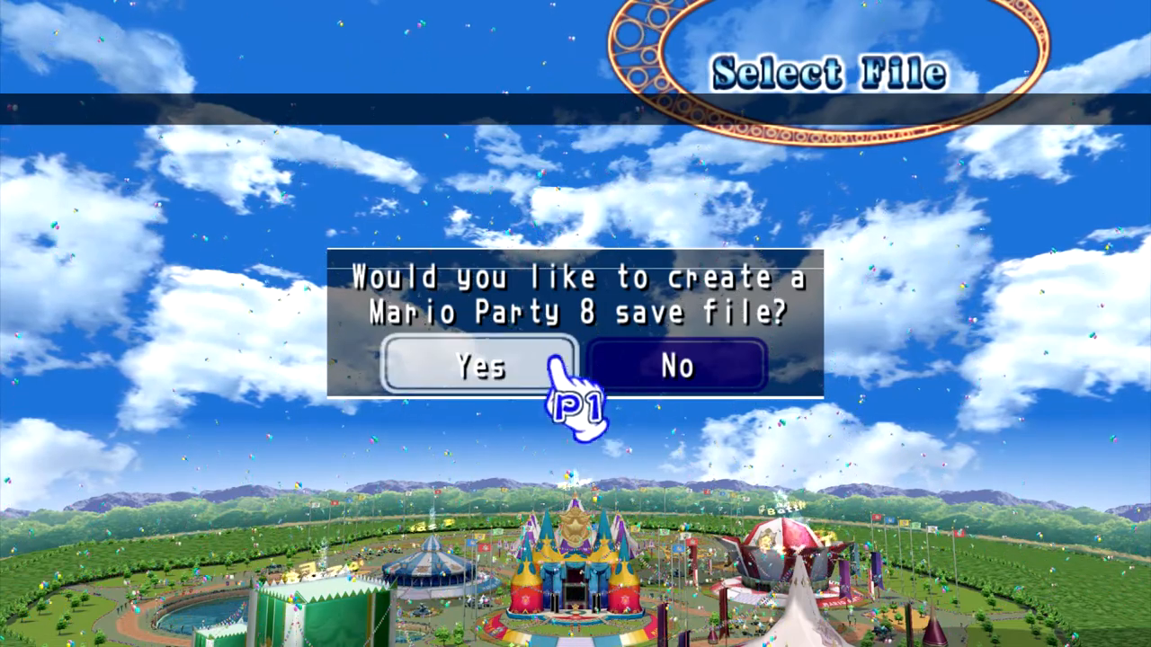
left_click(480, 366)
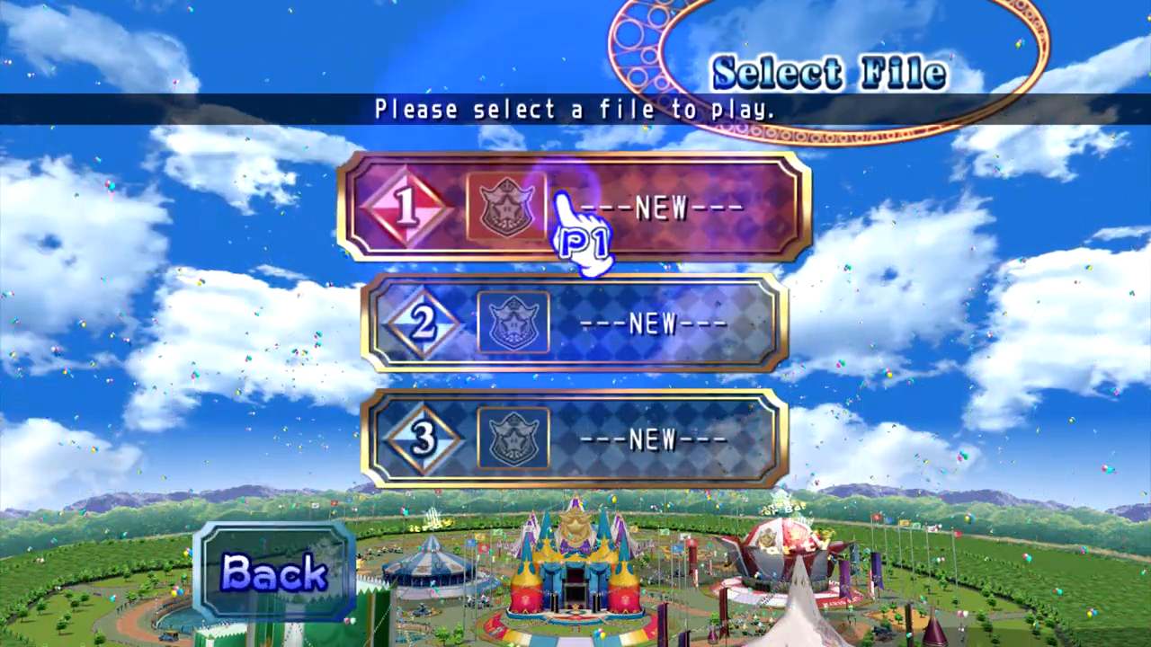
left_click(572, 209)
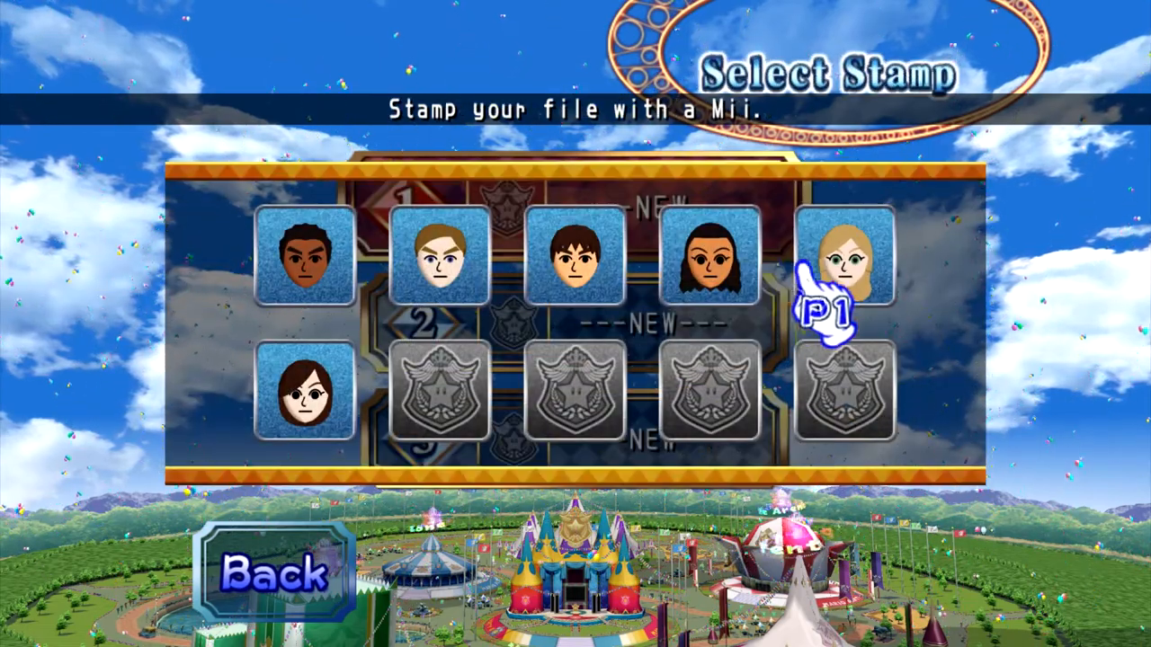
left_click(843, 255)
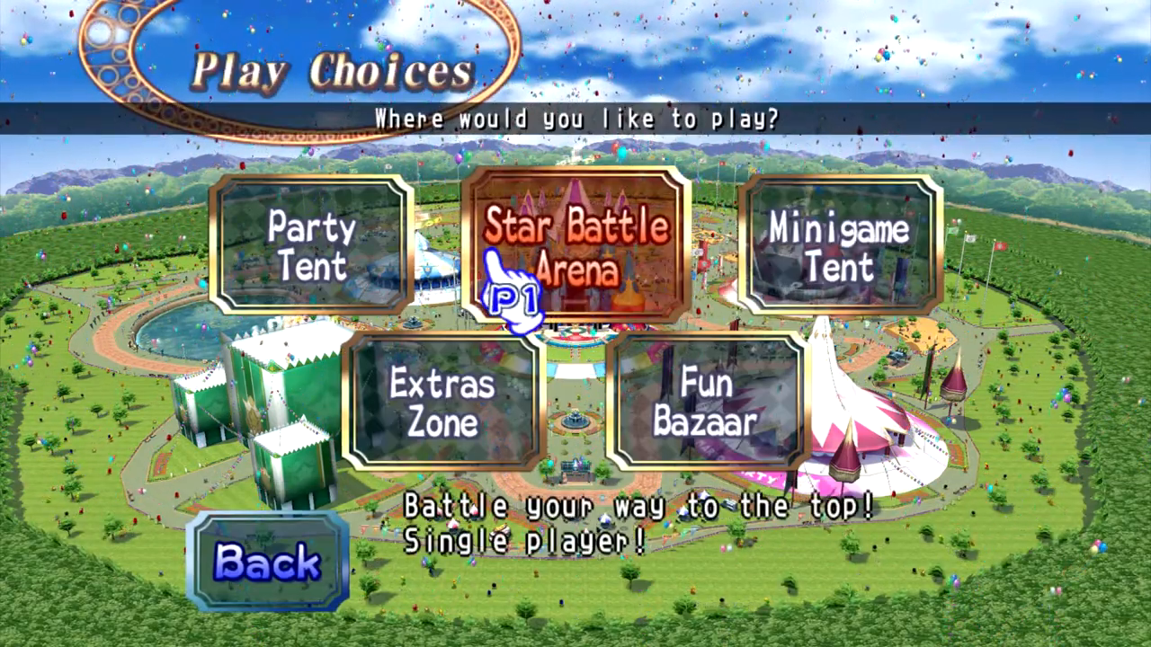
left_click(576, 248)
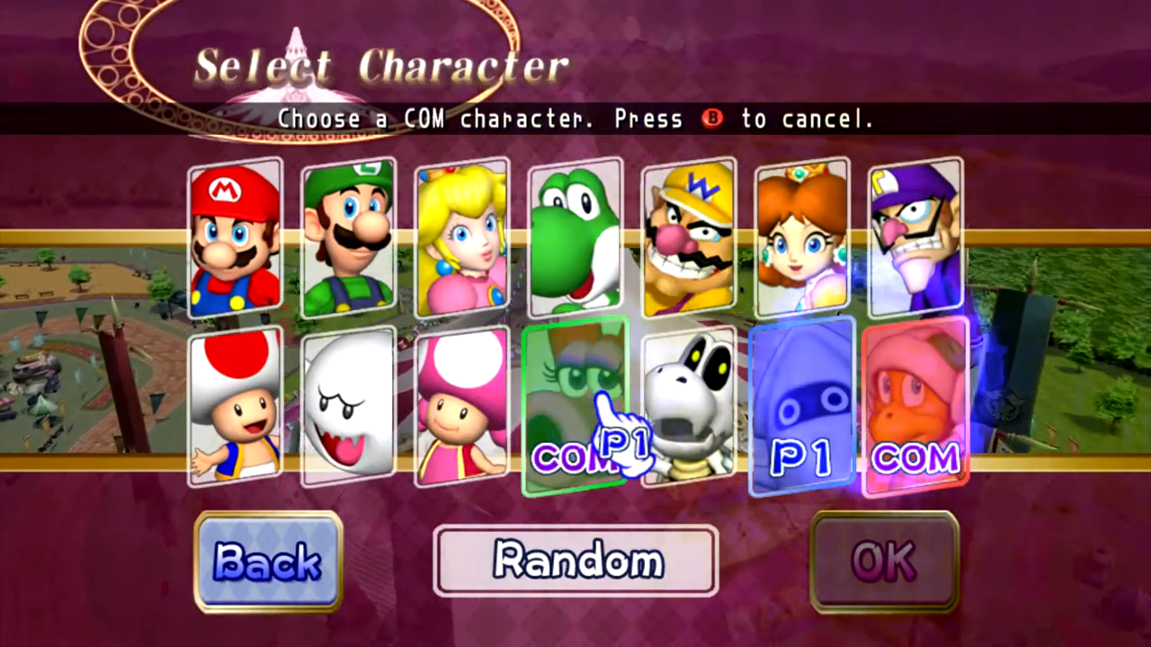
left_click(882, 561)
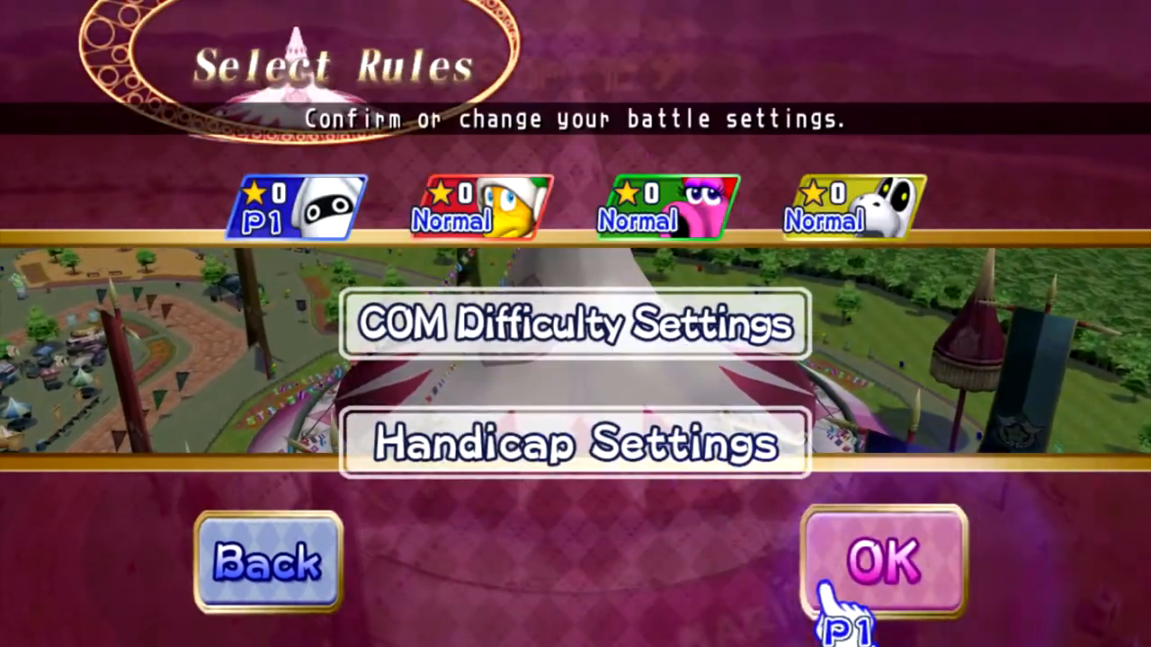
left_click(883, 560)
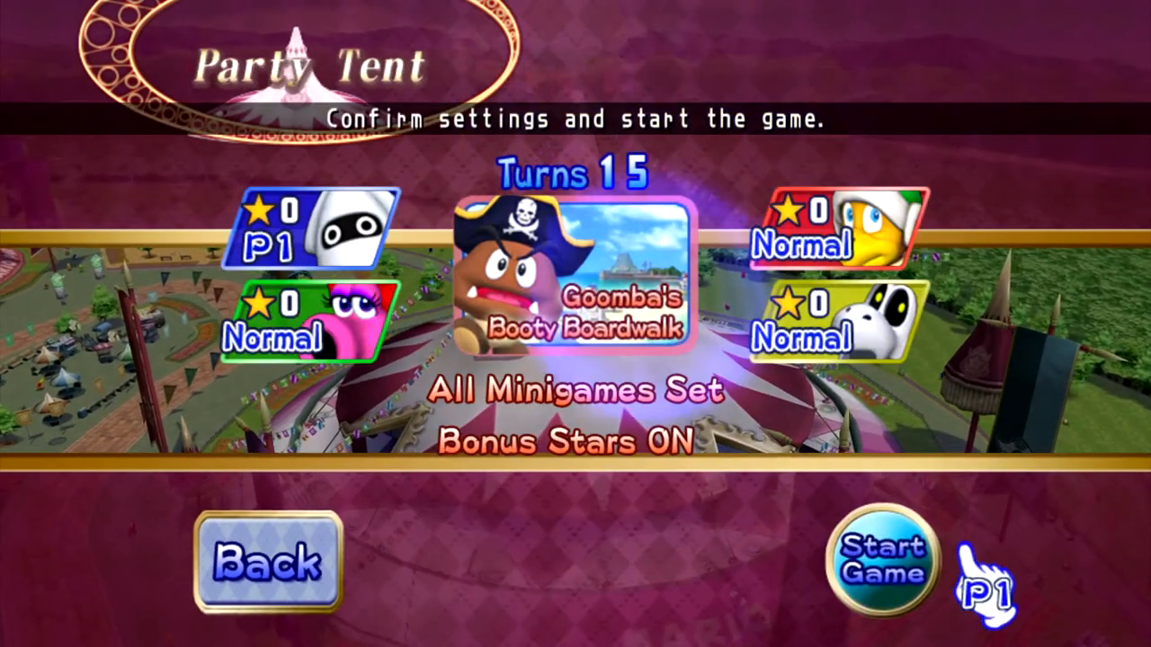
left_click(881, 554)
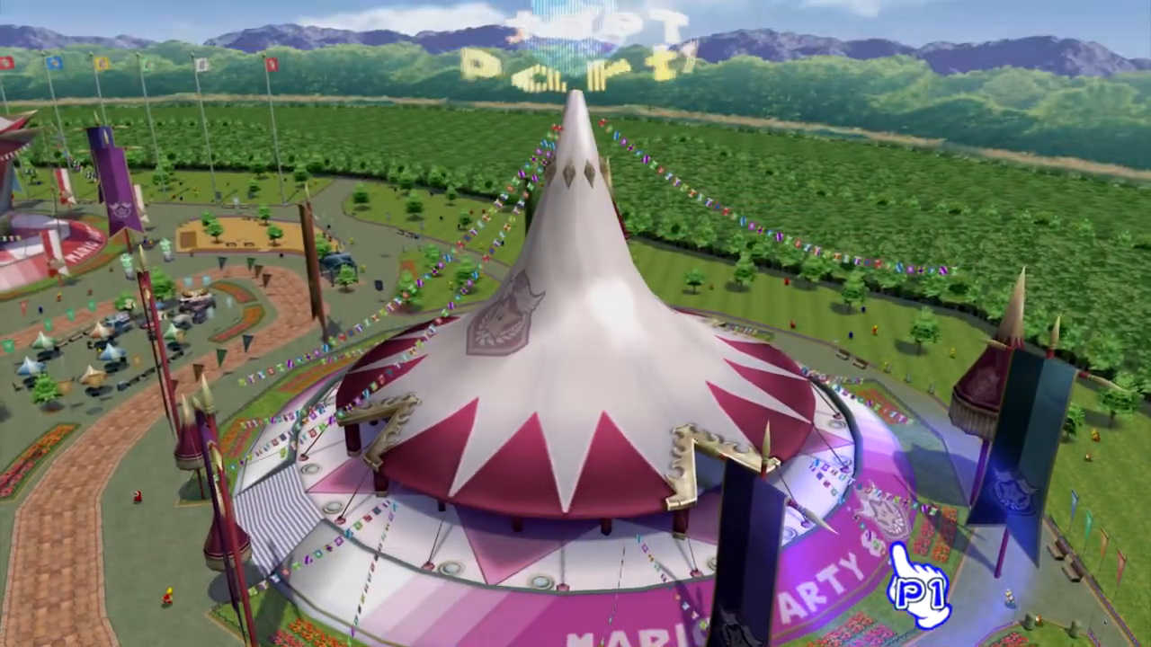